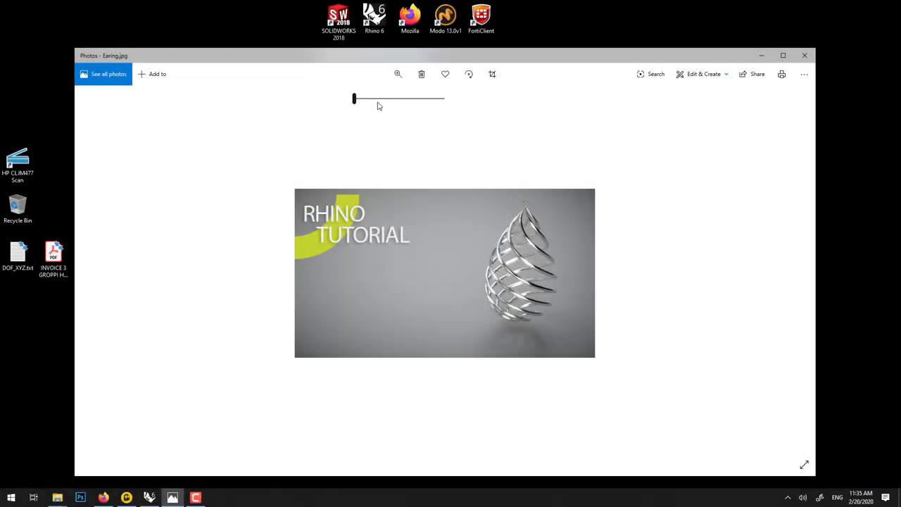
# Step: Enlarge the spiral cage earring reference photo using the Photos zoom slider
pyautogui.moveTo(354, 98); pyautogui.dragTo(366, 98)
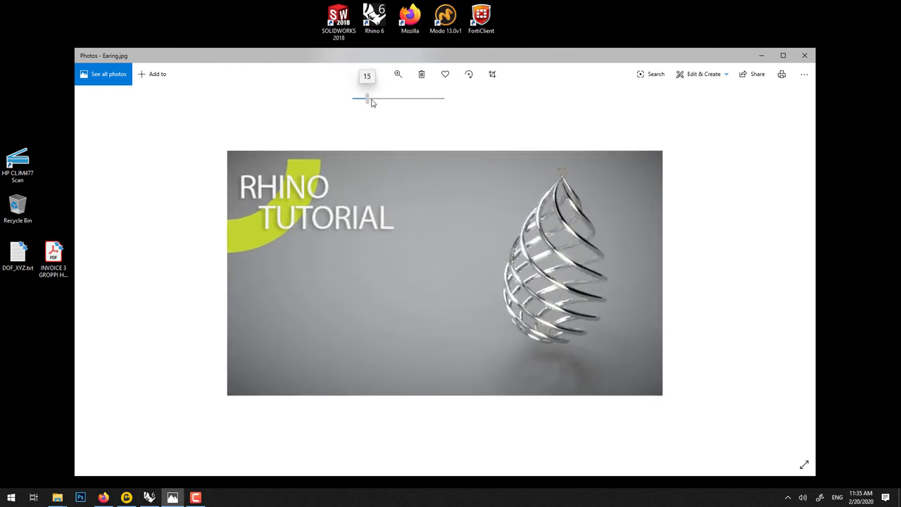
pyautogui.moveTo(367, 96); pyautogui.dragTo(383, 96)
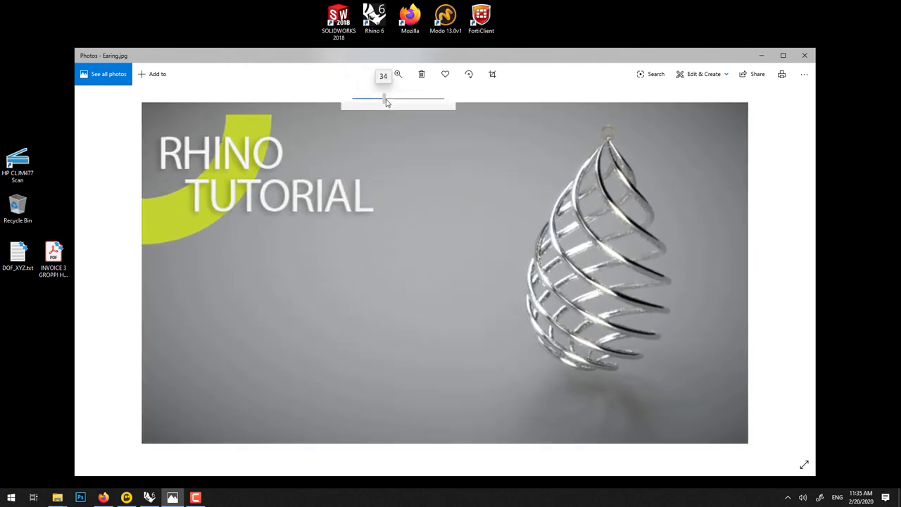
pyautogui.moveTo(384, 97); pyautogui.dragTo(388, 99)
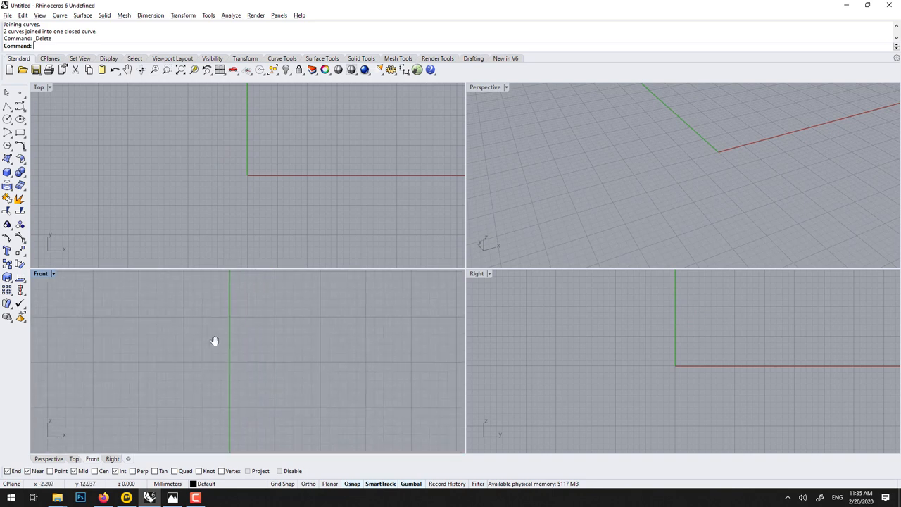
pyautogui.moveTo(496, 280)
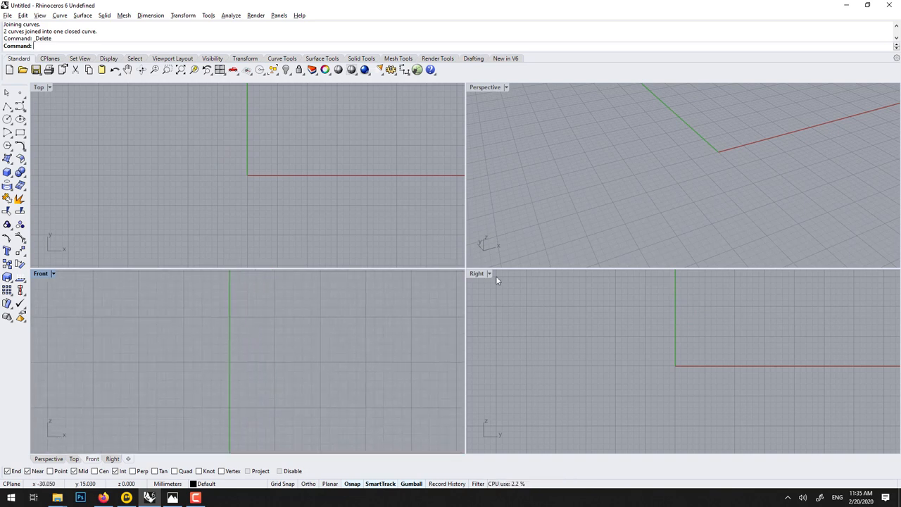
# Step: Maximize the Right view and draw the half-egg profile curve ending at the vertical axis
pyautogui.doubleClick(479, 273)
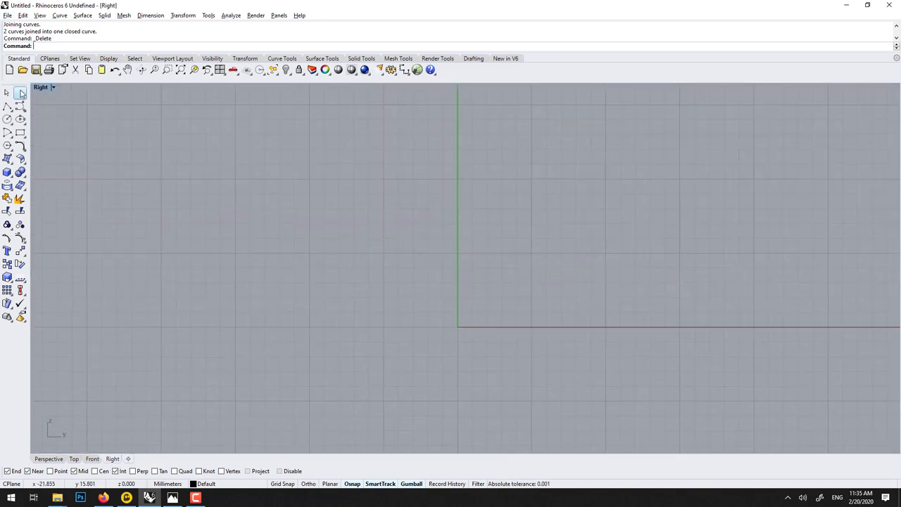
pyautogui.moveTo(20, 106)
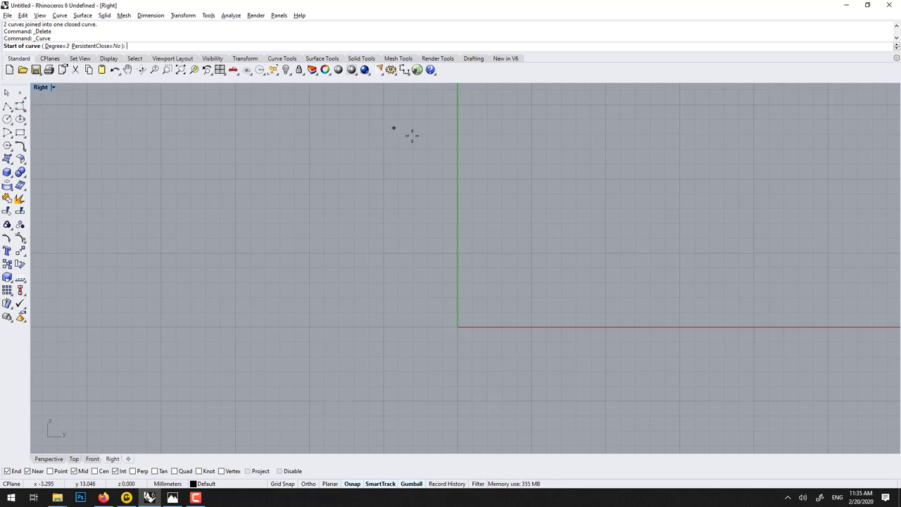
pyautogui.moveTo(458, 144)
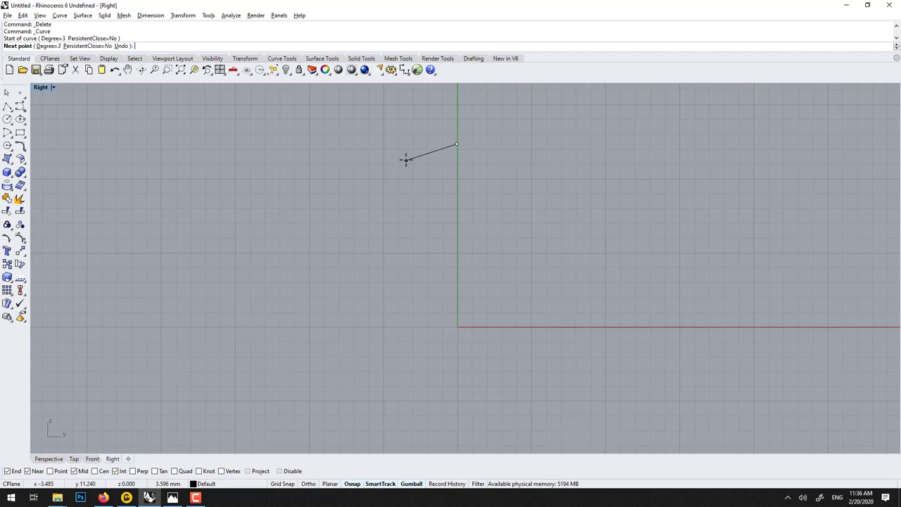
pyautogui.click(386, 216)
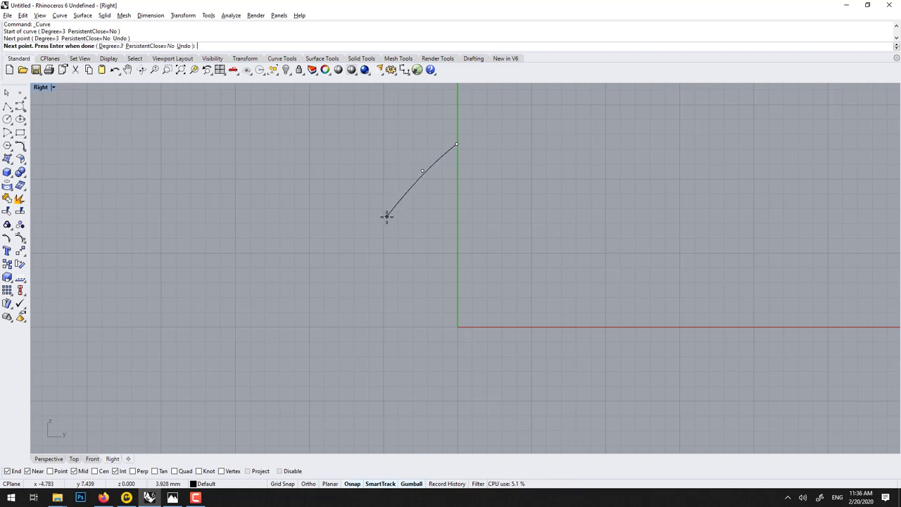
pyautogui.click(389, 303)
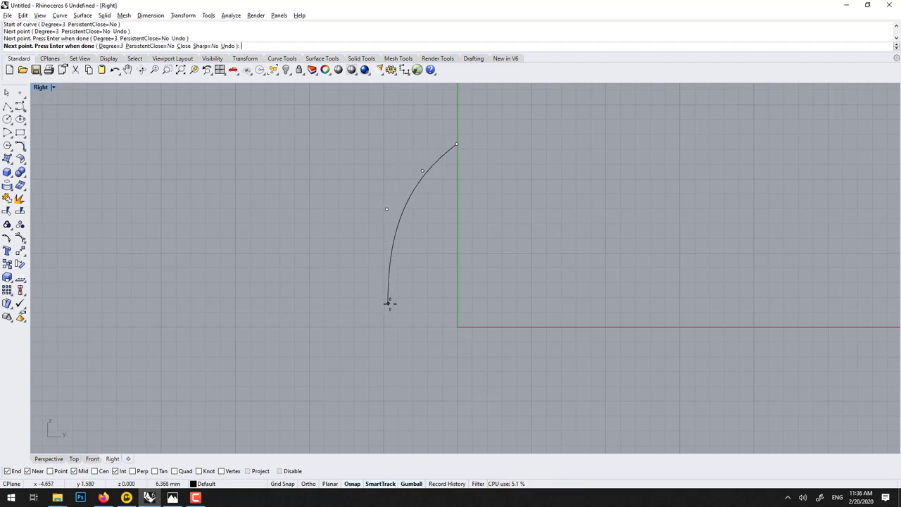
pyautogui.click(453, 359)
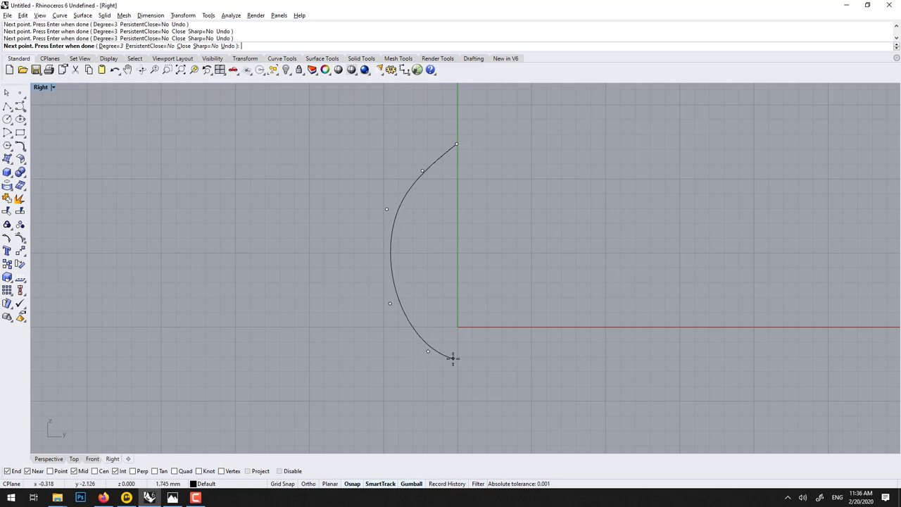
pyautogui.click(456, 320)
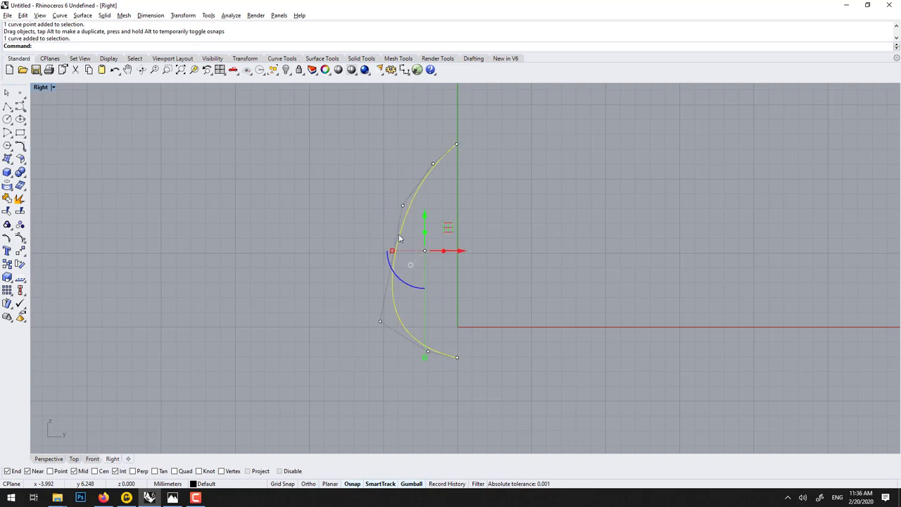
# Step: Revolve the profile curve, starting the revolve axis on the vertical axis
pyautogui.write('Revolve')
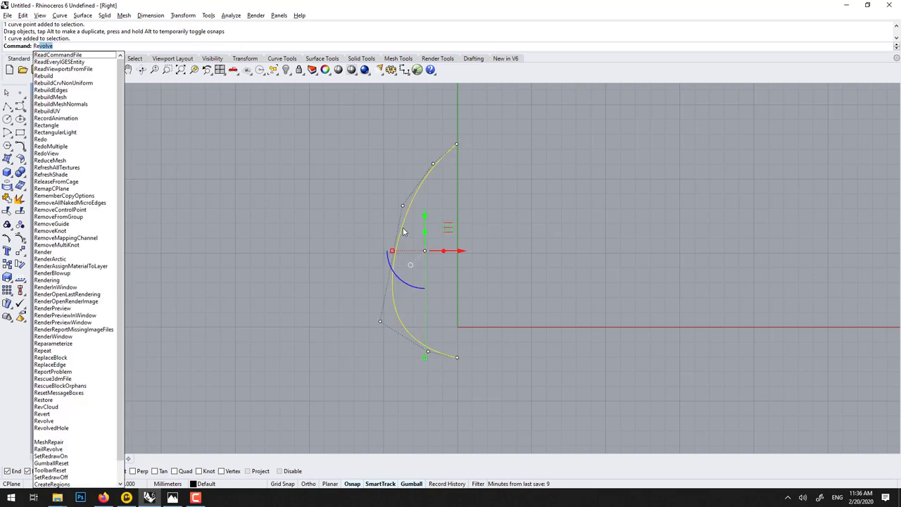
pyautogui.click(44, 420)
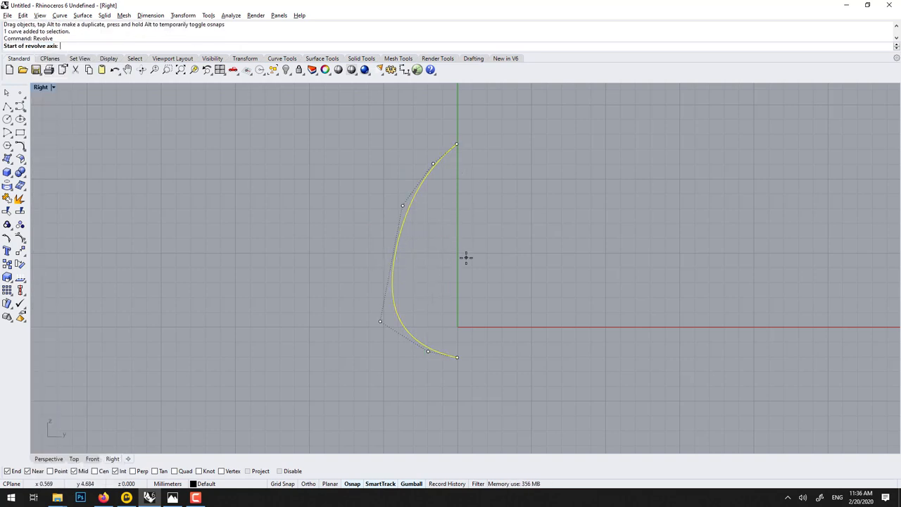
pyautogui.click(458, 326)
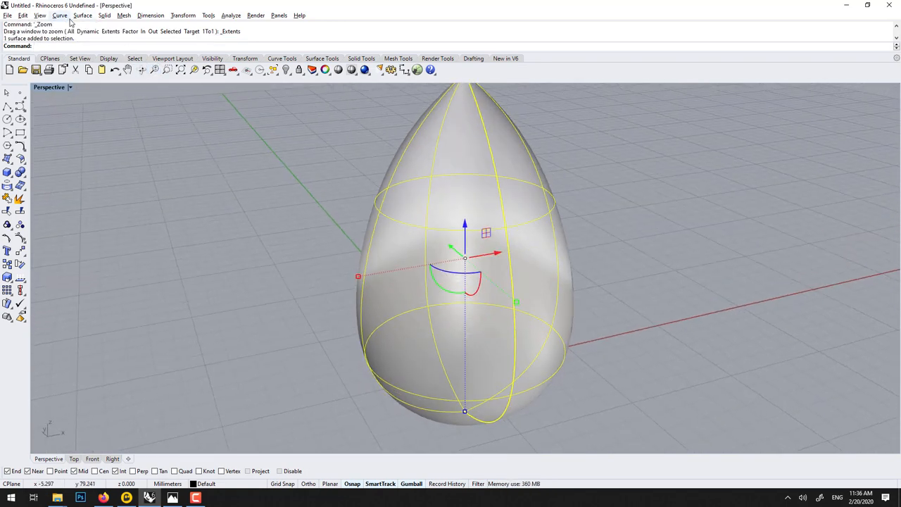
# Step: Draw an interpolated curve on the egg surface, spiralling from tip to base
pyautogui.click(60, 14)
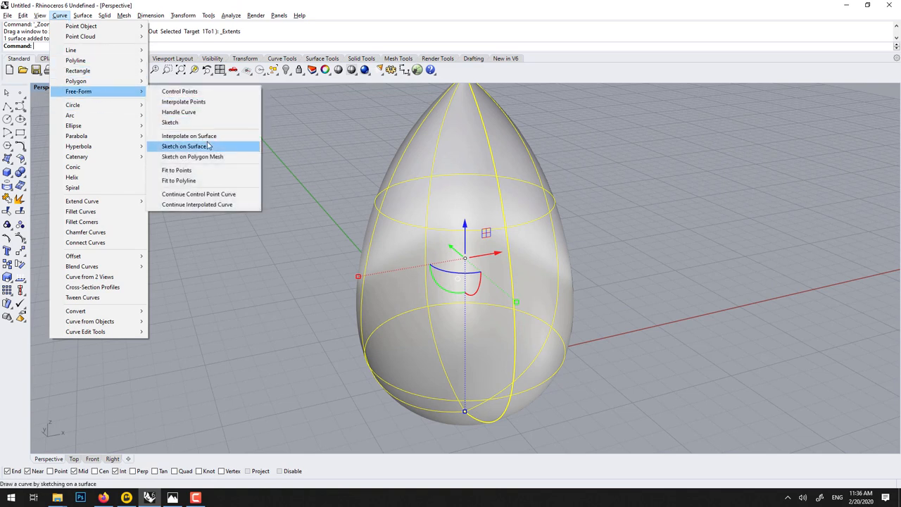
pyautogui.moveTo(189, 136)
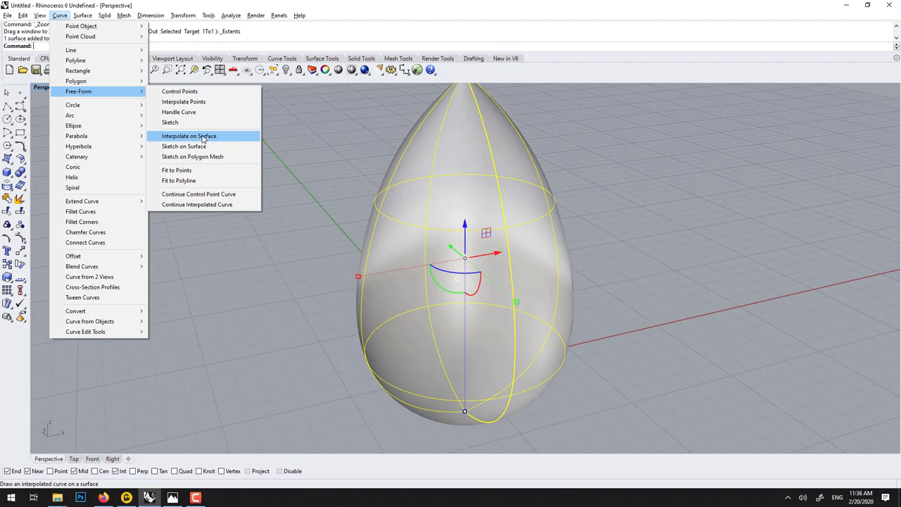
pyautogui.click(189, 136)
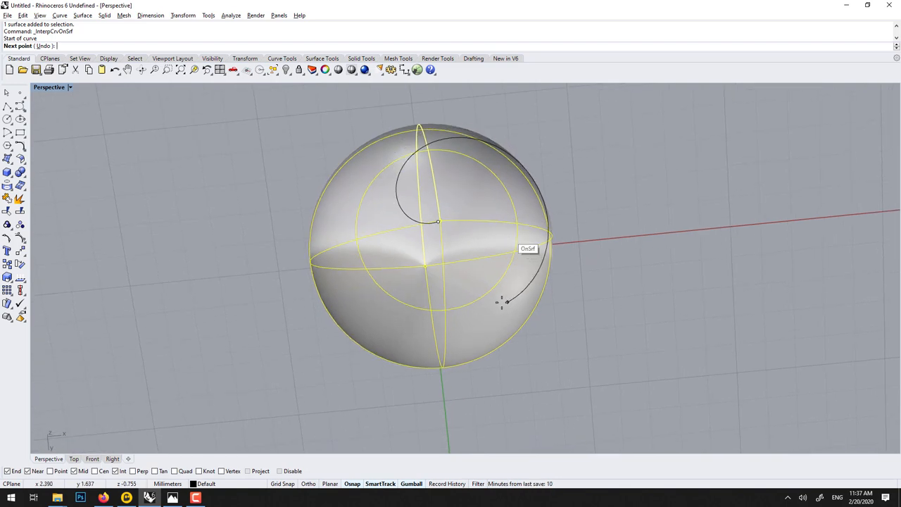
pyautogui.scroll(3)
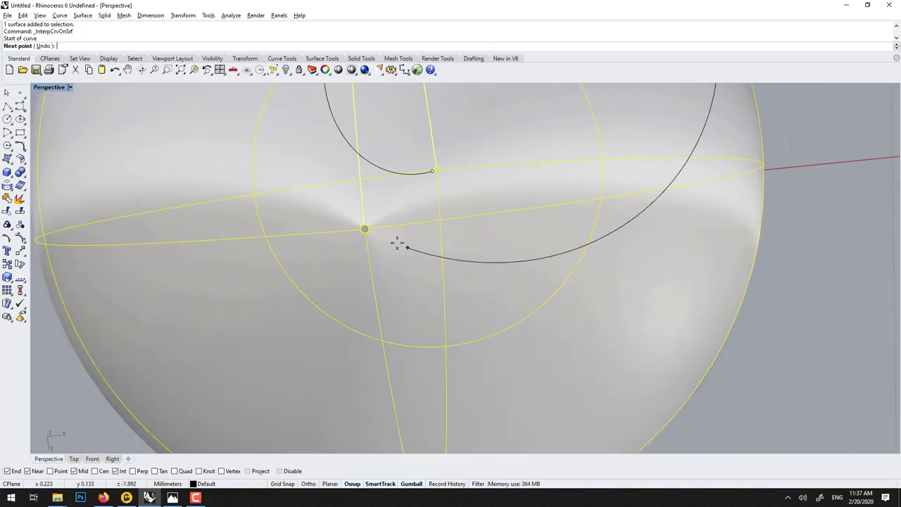
pyautogui.moveTo(377, 234)
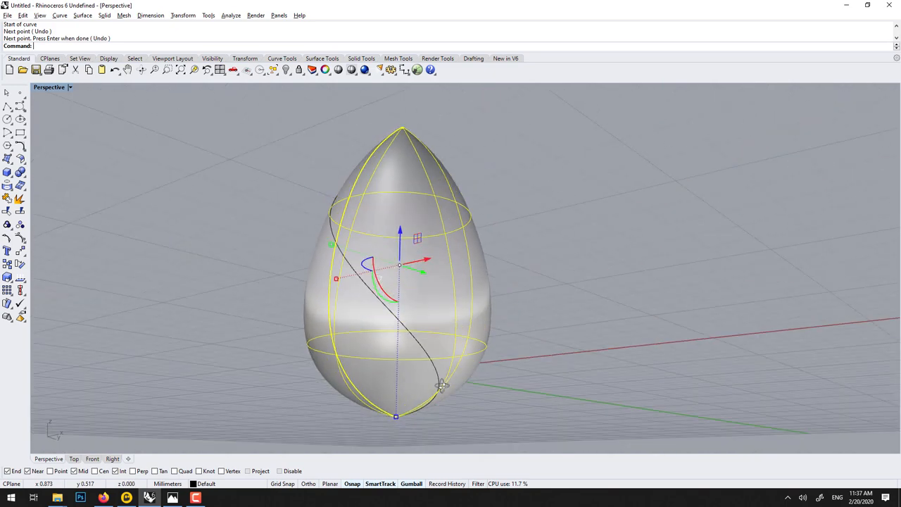
pyautogui.moveTo(443, 385); pyautogui.dragTo(411, 218)
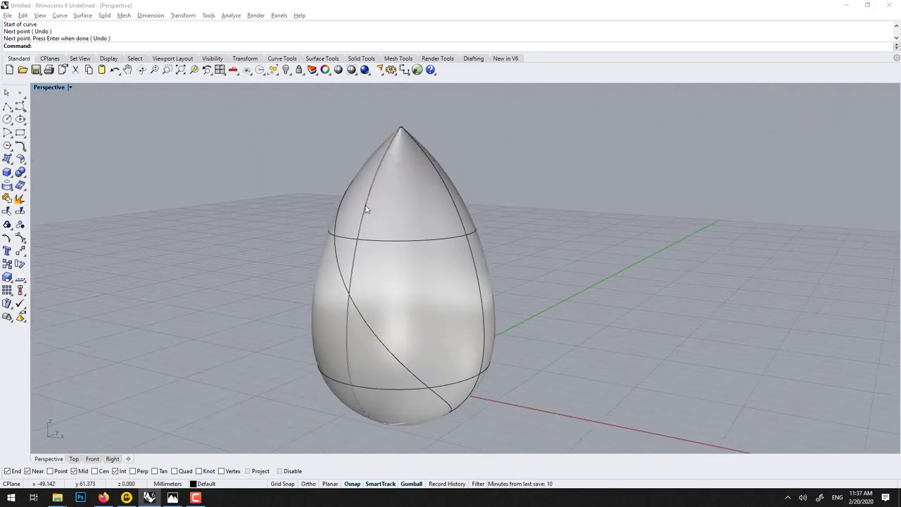
# Step: Delete the egg surface, accept the History Warning, and orbit to inspect the curve
pyautogui.press('Delete')
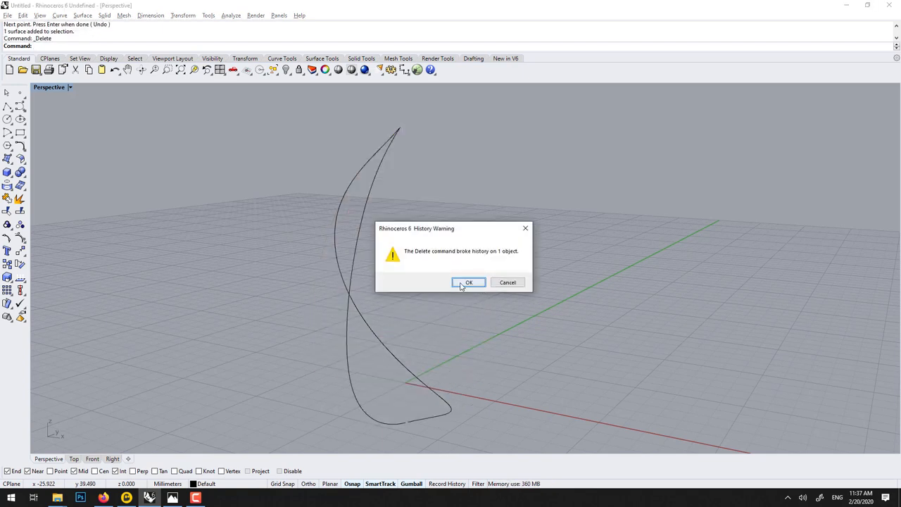
pyautogui.click(468, 283)
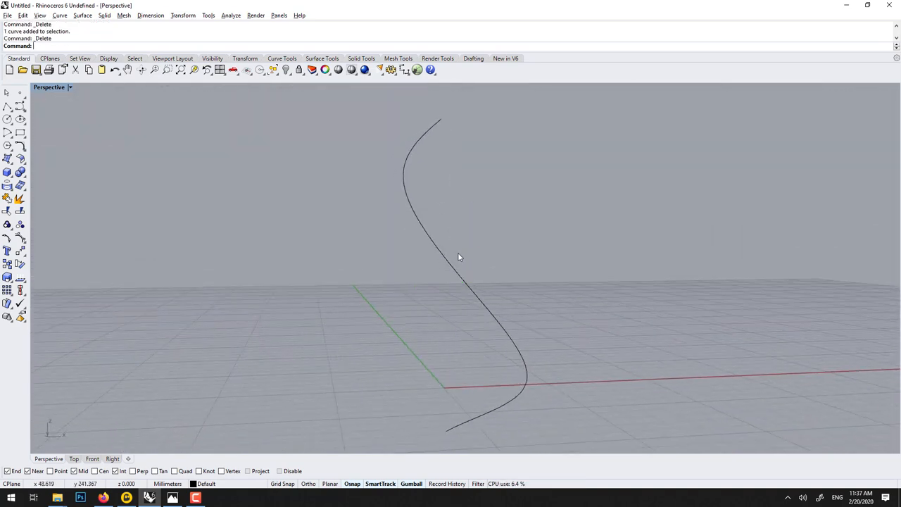
pyautogui.moveTo(457, 257); pyautogui.dragTo(342, 273)
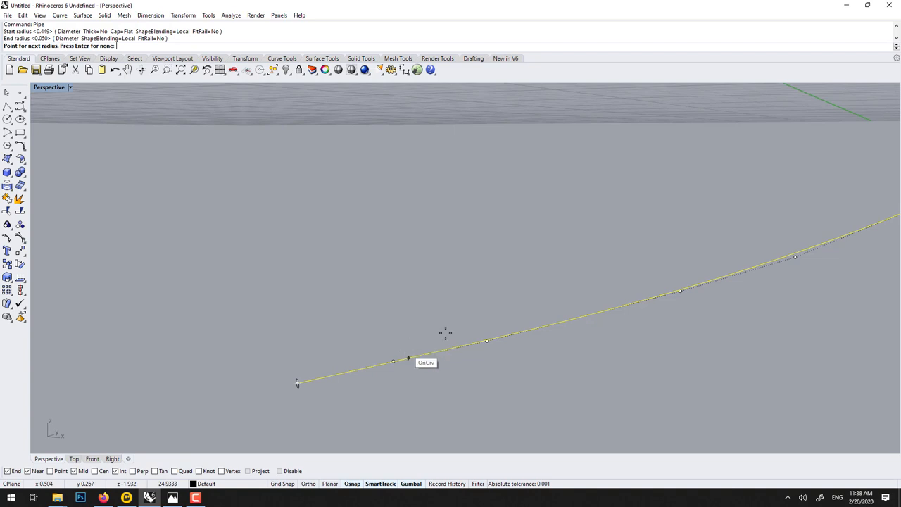
pyautogui.moveTo(524, 291)
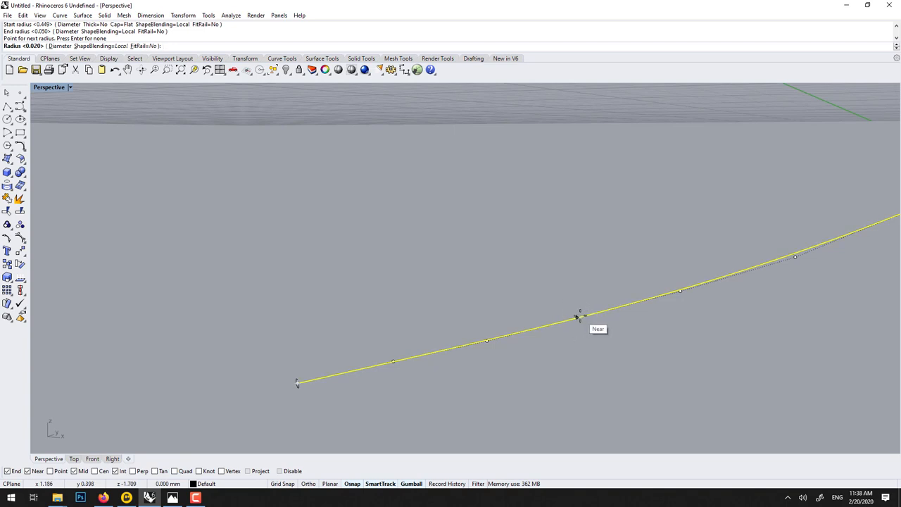
# Step: Add radius points along the spiral, tapering to radius 0, and create the pipe
pyautogui.click(578, 317)
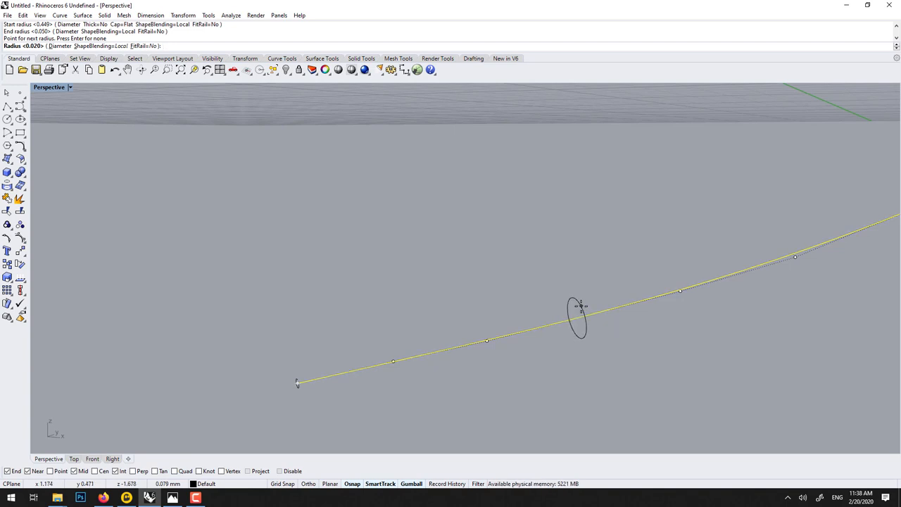
pyautogui.write('0.15')
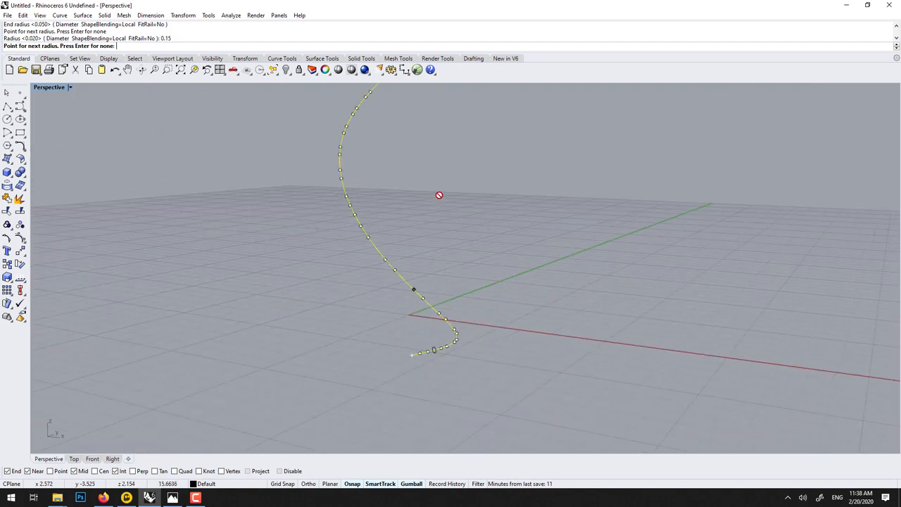
pyautogui.scroll(3)
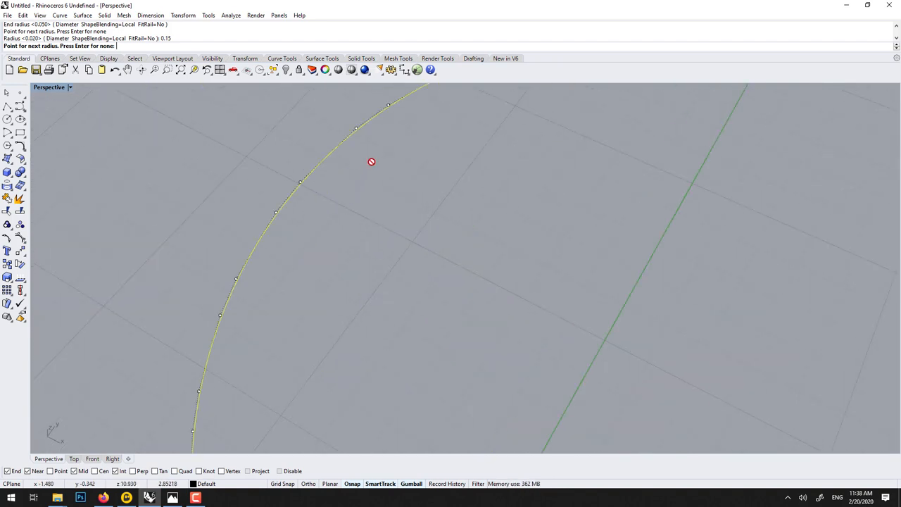
pyautogui.moveTo(372, 162); pyautogui.dragTo(398, 227)
pyautogui.write('0')
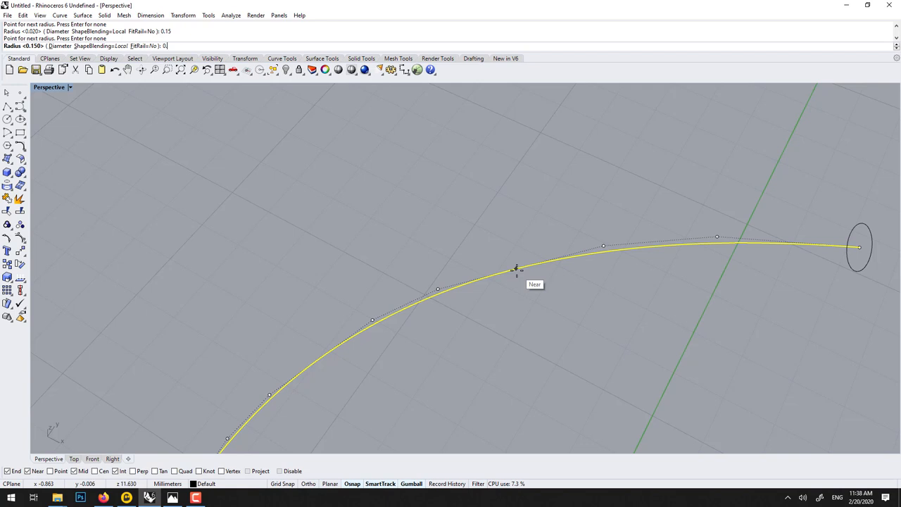
pyautogui.click(517, 269)
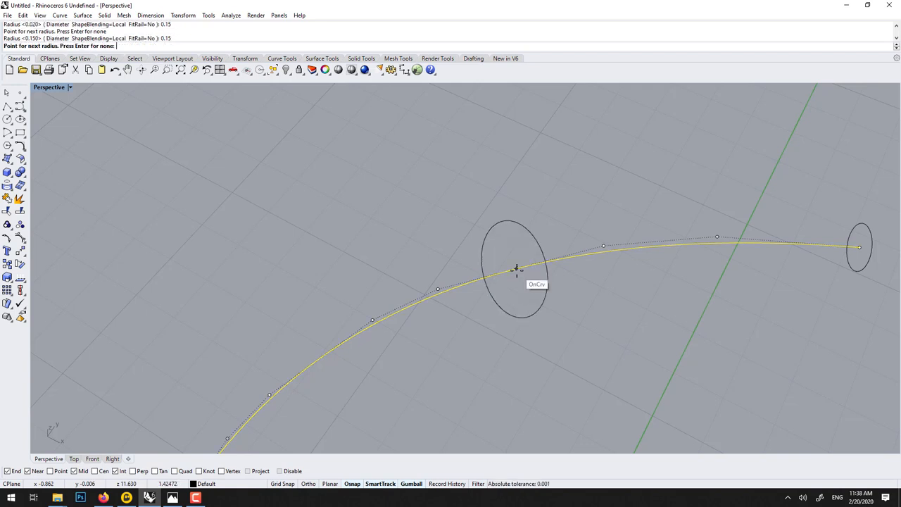
pyautogui.press('Return')
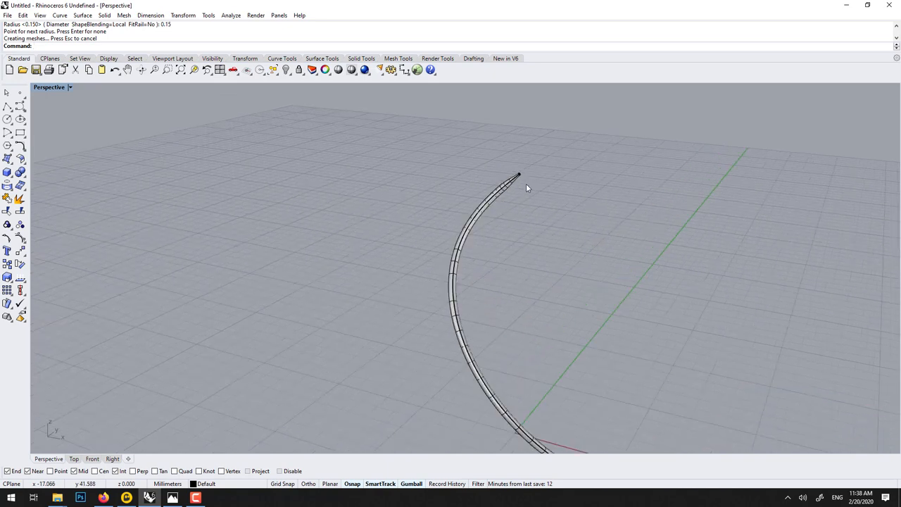
pyautogui.moveTo(482, 202)
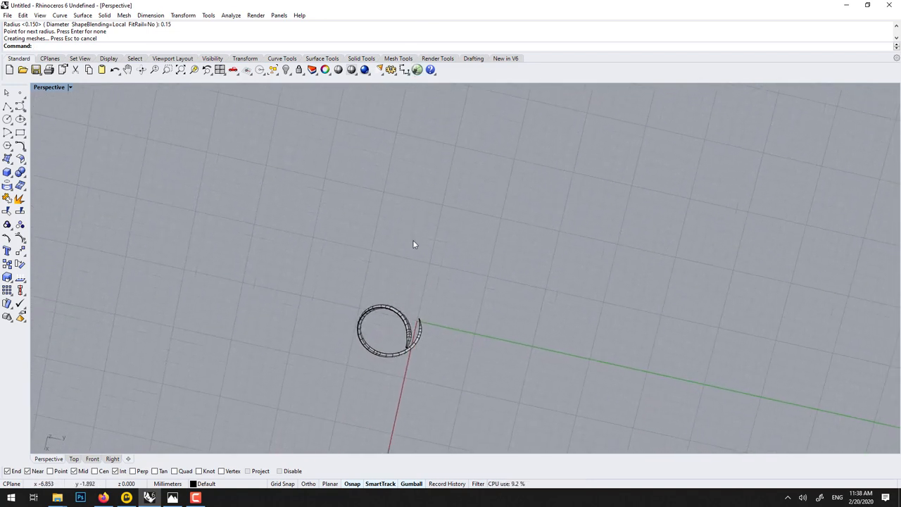
# Step: Polar-array the tapered pipe around the origin into 8 copies over 360°
pyautogui.click(387, 331)
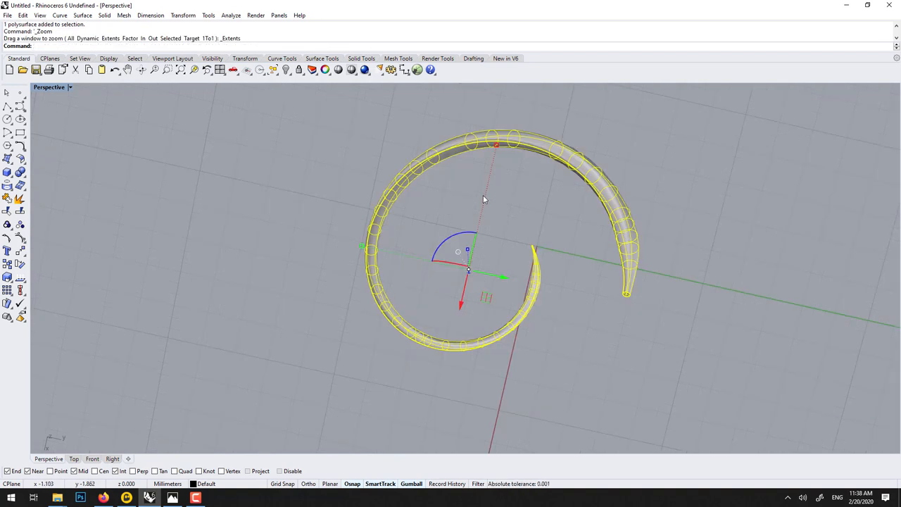
pyautogui.write('ArrayPolar')
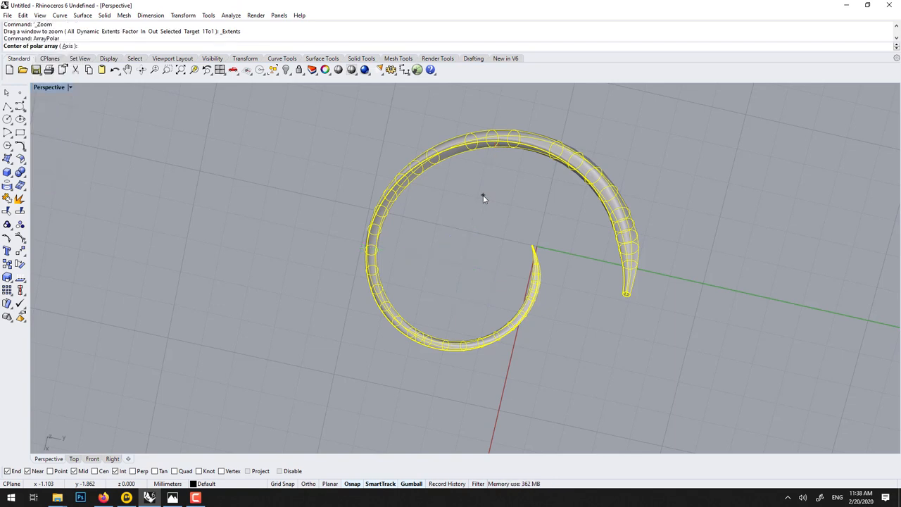
pyautogui.click(535, 247)
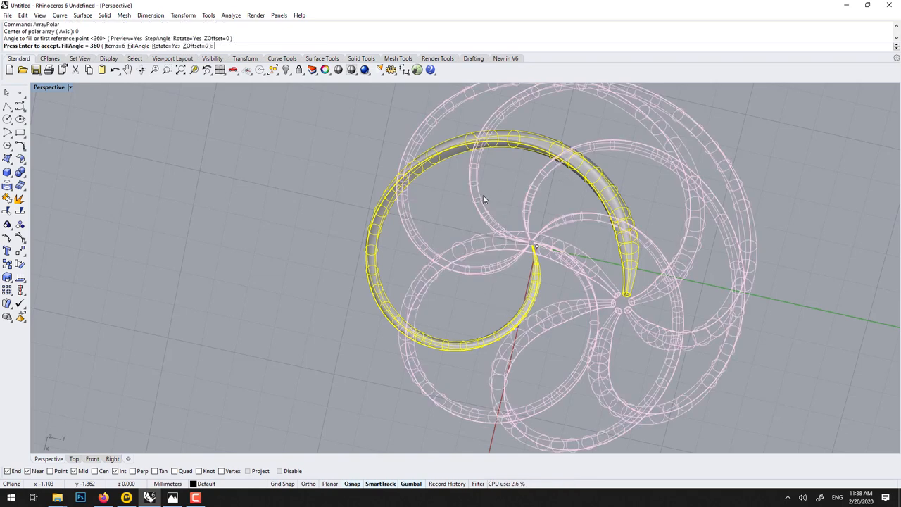
pyautogui.press('Return')
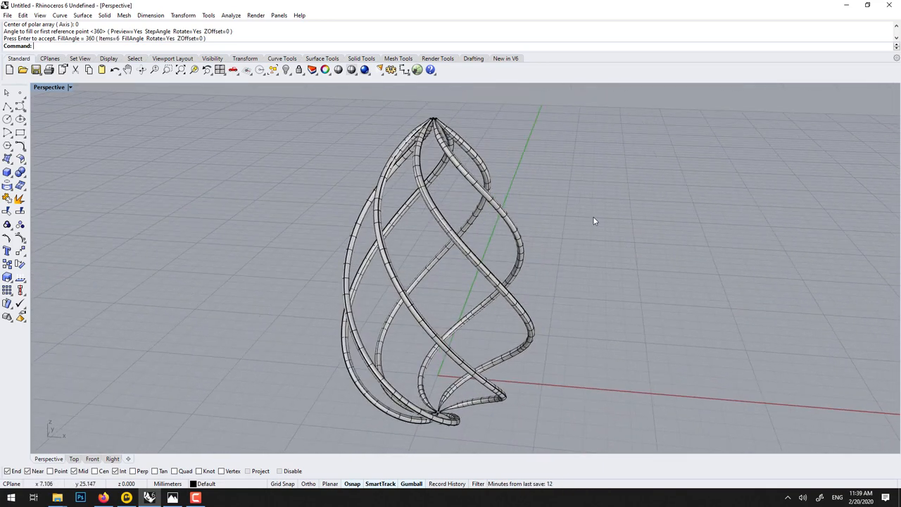
pyautogui.press('ctrl+z')
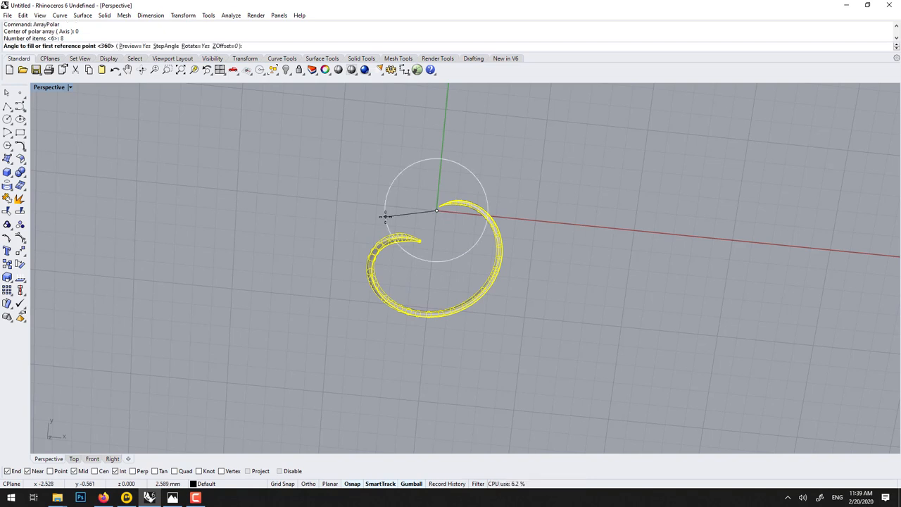
pyautogui.press('Return')
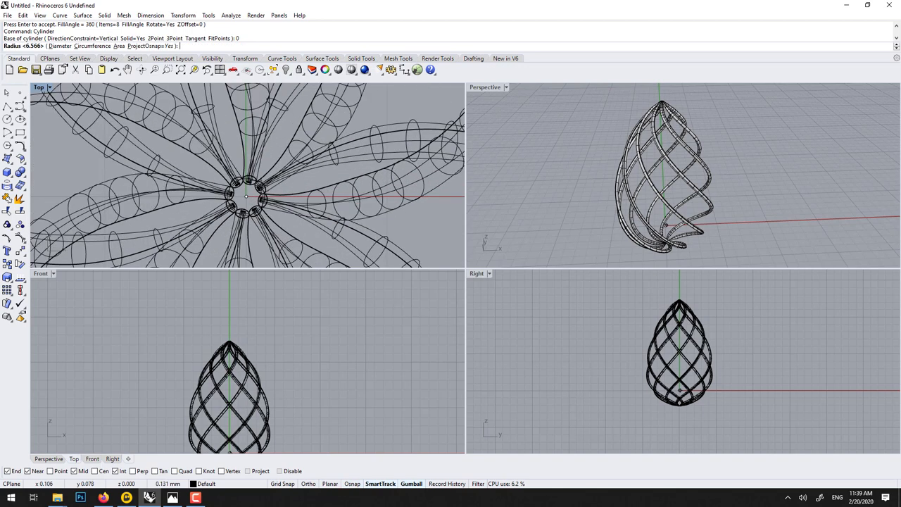
# Step: Set the radius of the small cylinder capping the top of the cage
pyautogui.click(246, 197)
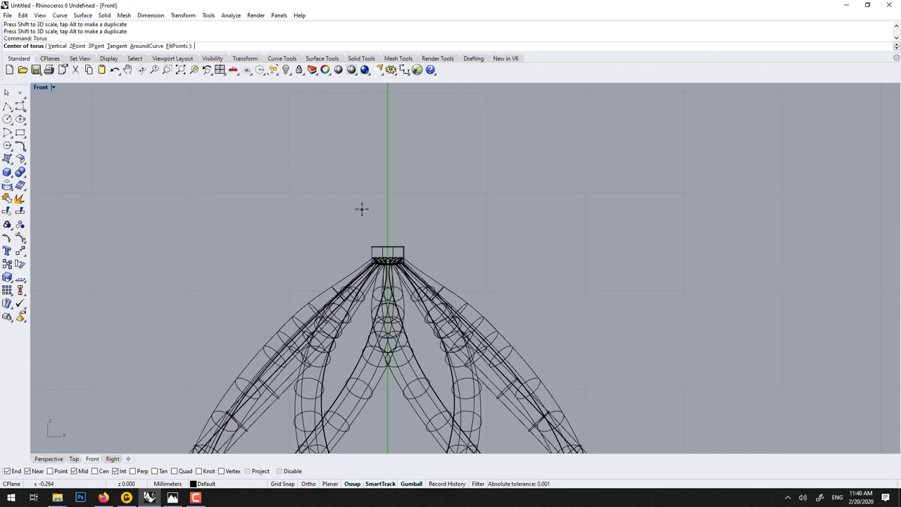
# Step: Place the torus centre above the cap and run the boolean difference with the cylinder
pyautogui.click(387, 188)
pyautogui.write('BooleanDifference')
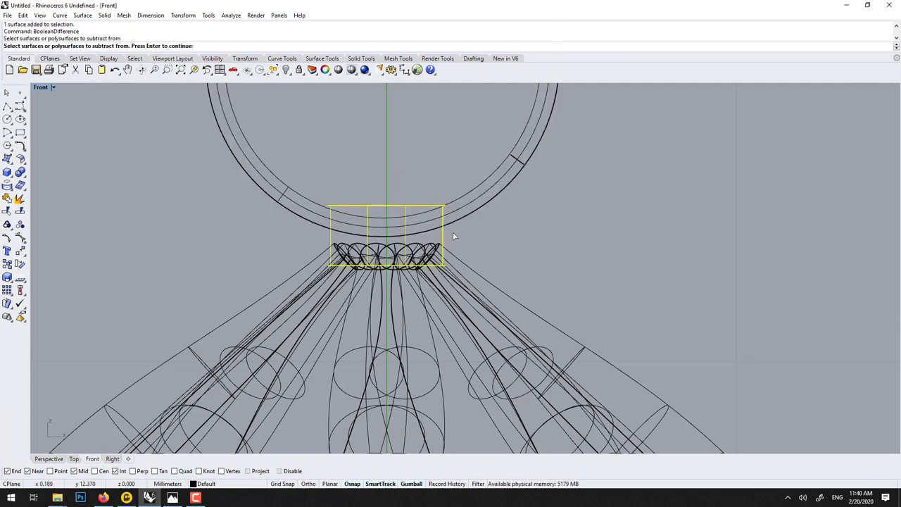
pyautogui.press('Return')
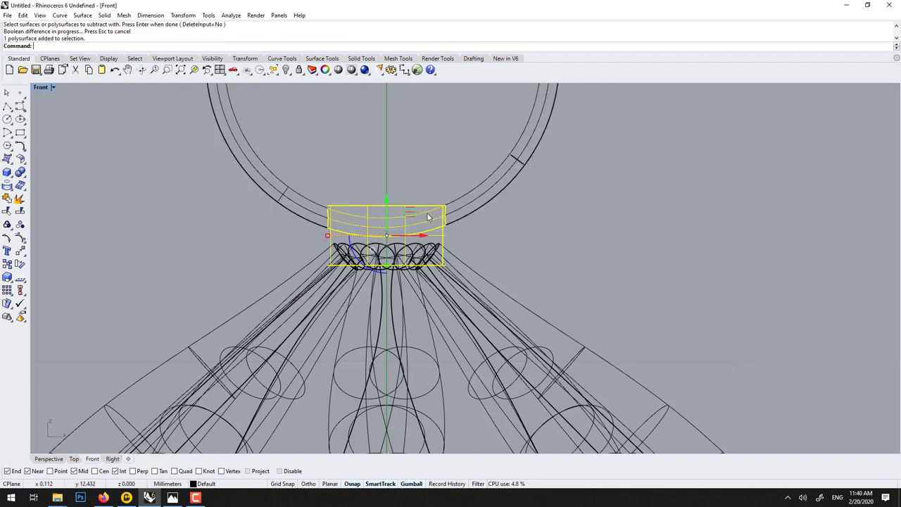
pyautogui.press('ctrl+z')
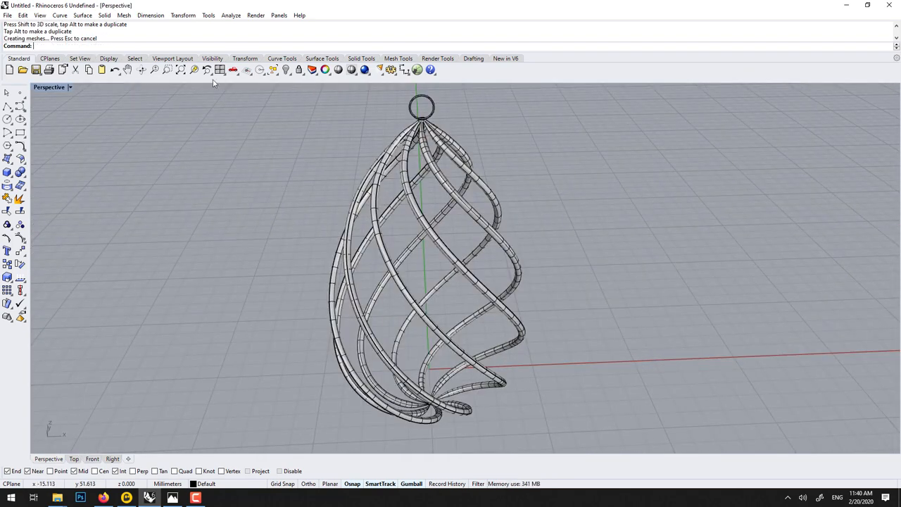
# Step: Switch the Perspective view to Rendered display and orbit the earring slightly
pyautogui.click(50, 86)
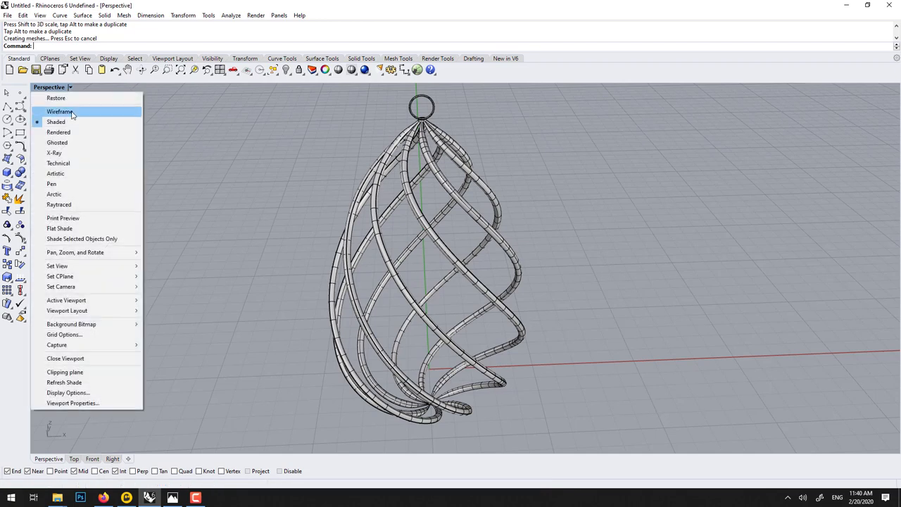
pyautogui.click(59, 132)
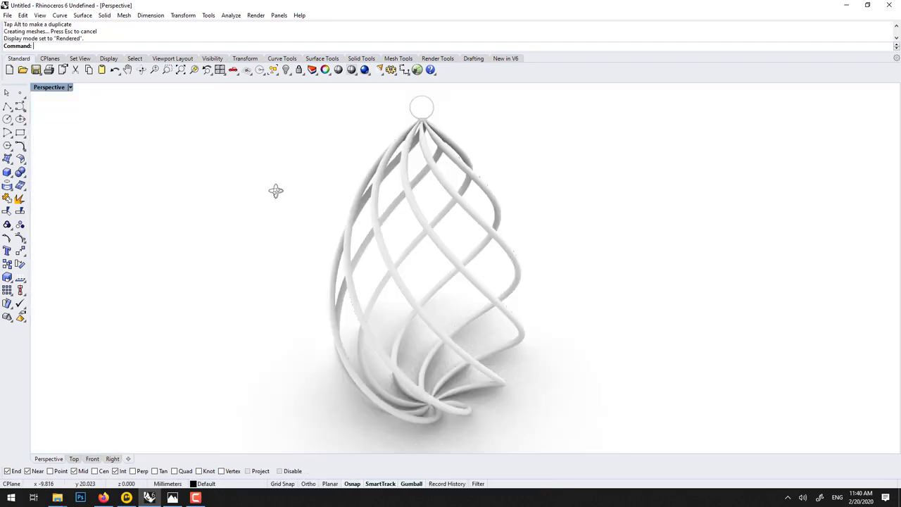
pyautogui.moveTo(276, 191); pyautogui.dragTo(183, 455)
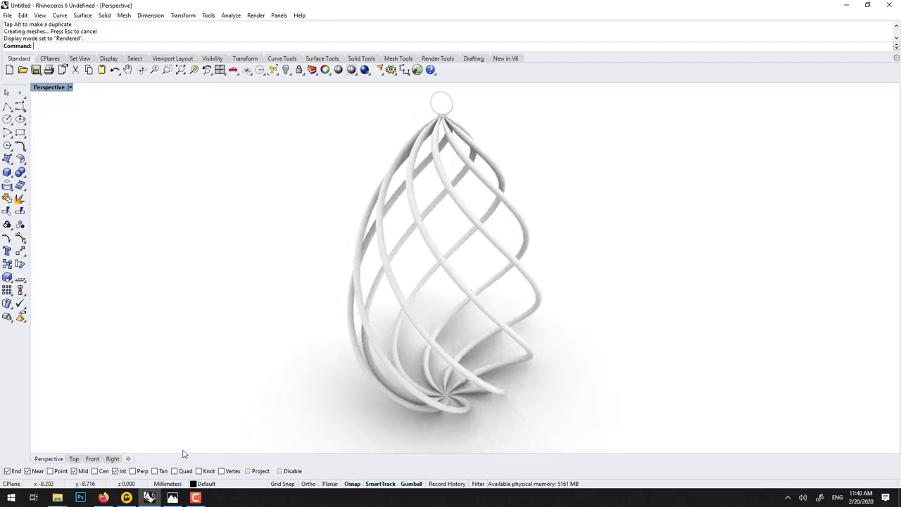